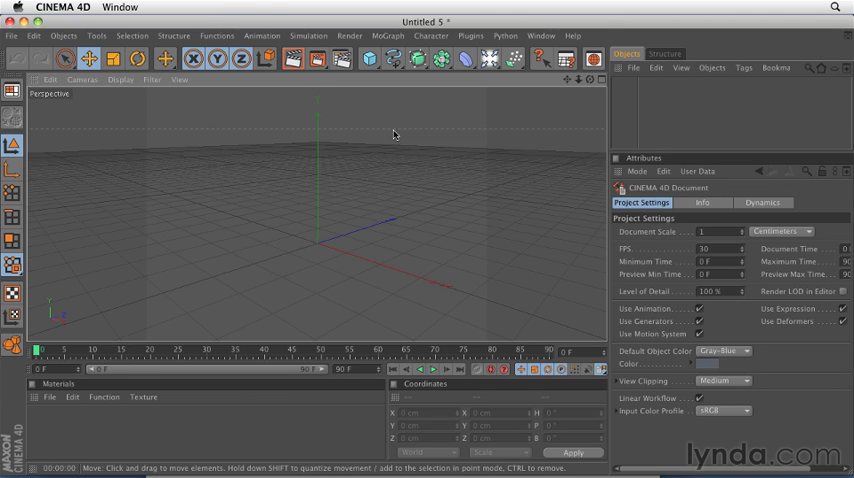
mouse_move(203, 27)
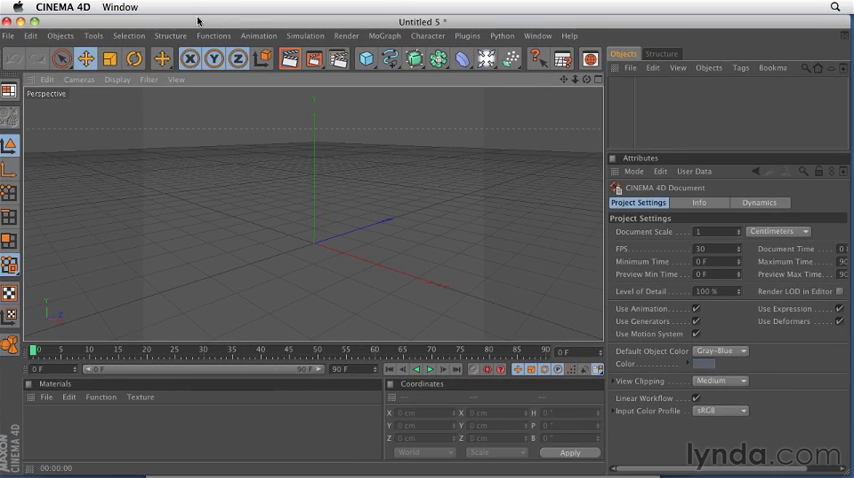
mouse_move(68, 8)
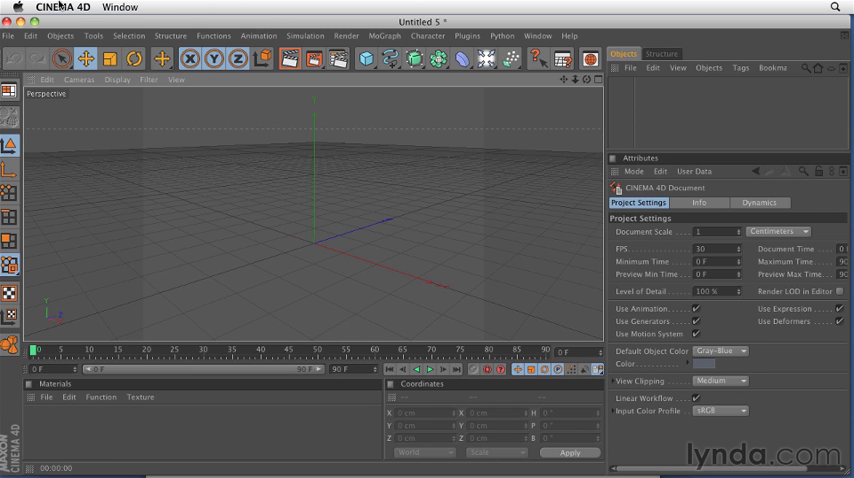
Browse the application options and the tool, modelling structure and selection command menus.
left_click(62, 7)
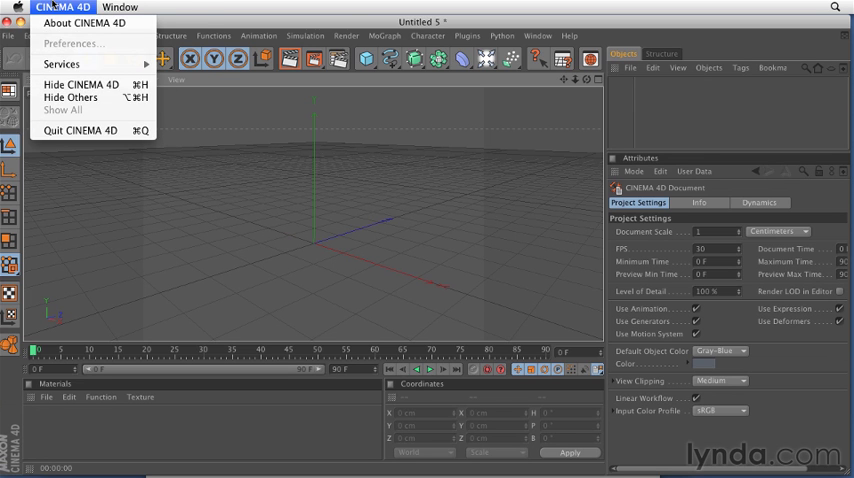
left_click(119, 7)
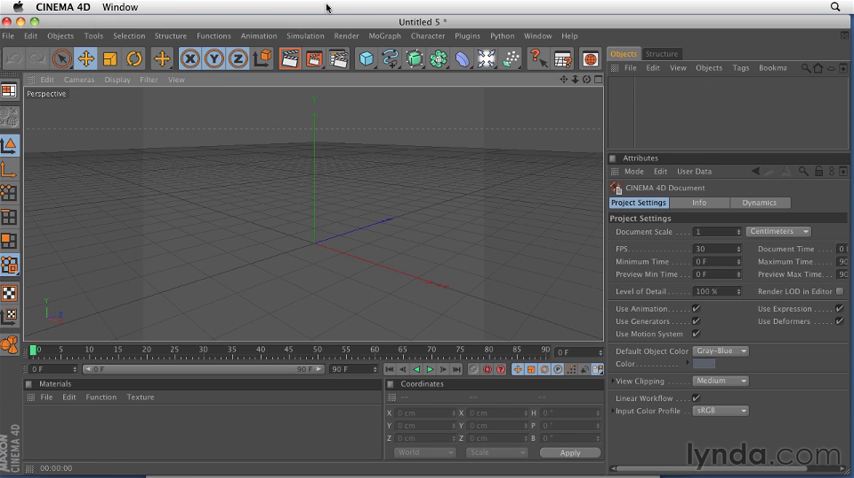
mouse_move(163, 33)
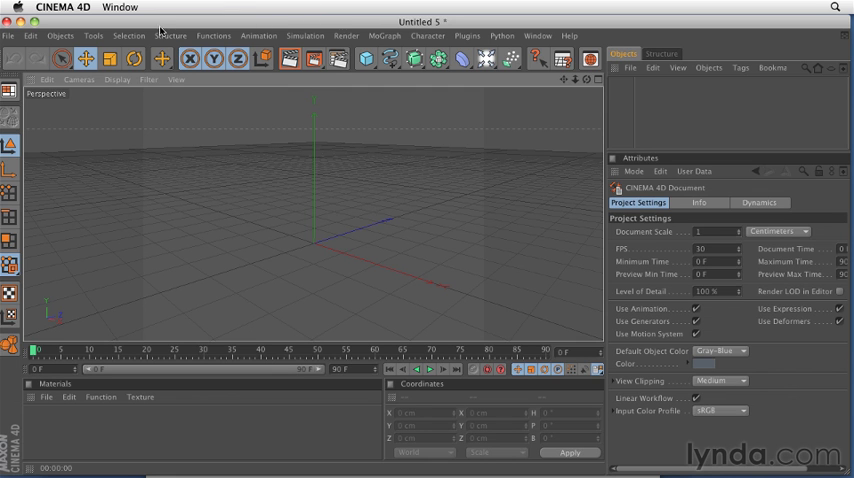
mouse_move(30, 40)
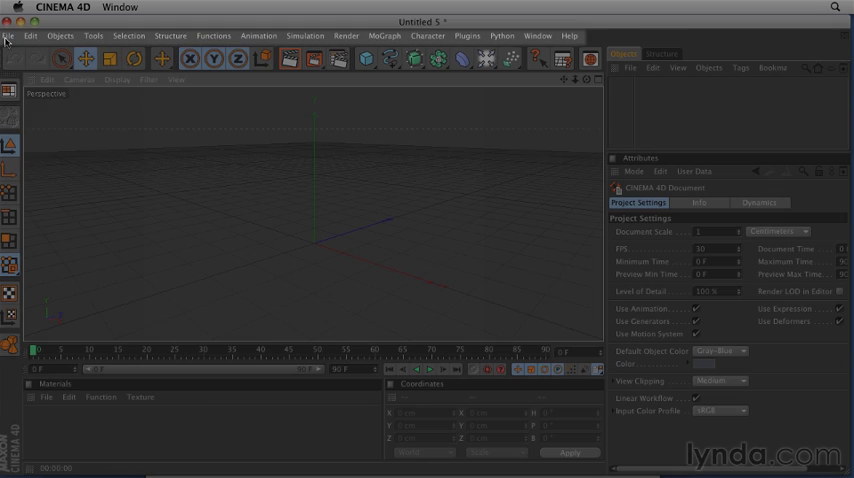
left_click(93, 35)
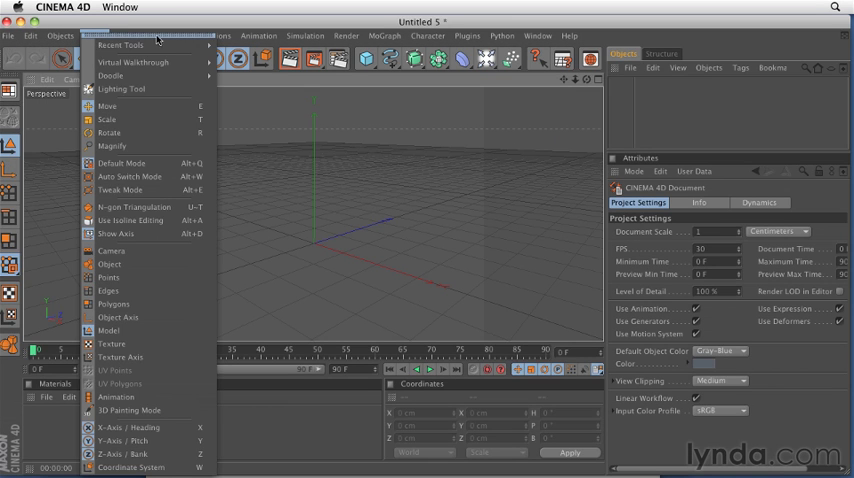
left_click(170, 35)
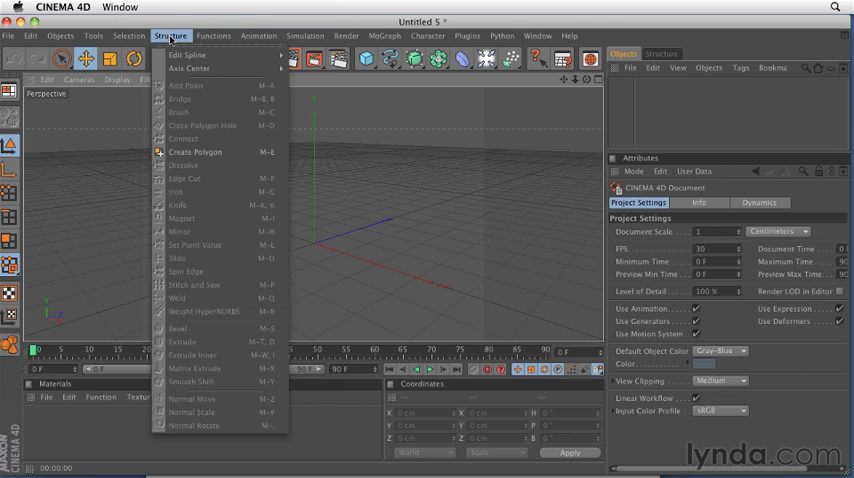
left_click(128, 36)
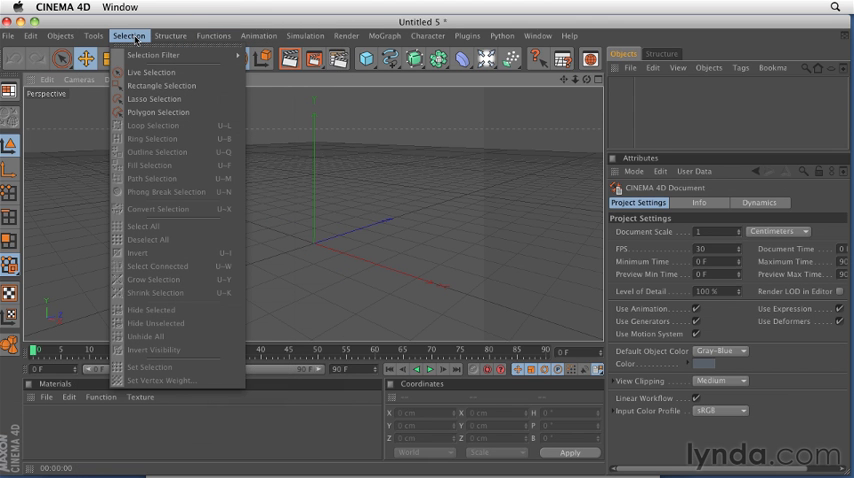
left_click(128, 36)
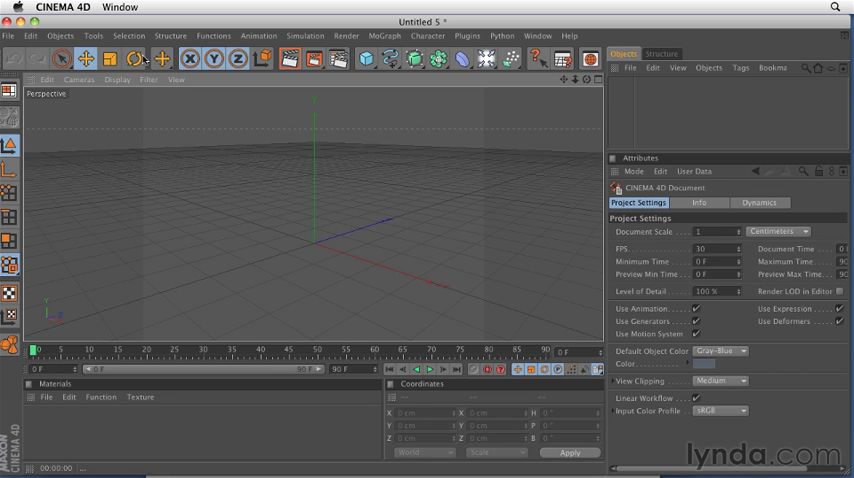
mouse_move(23, 68)
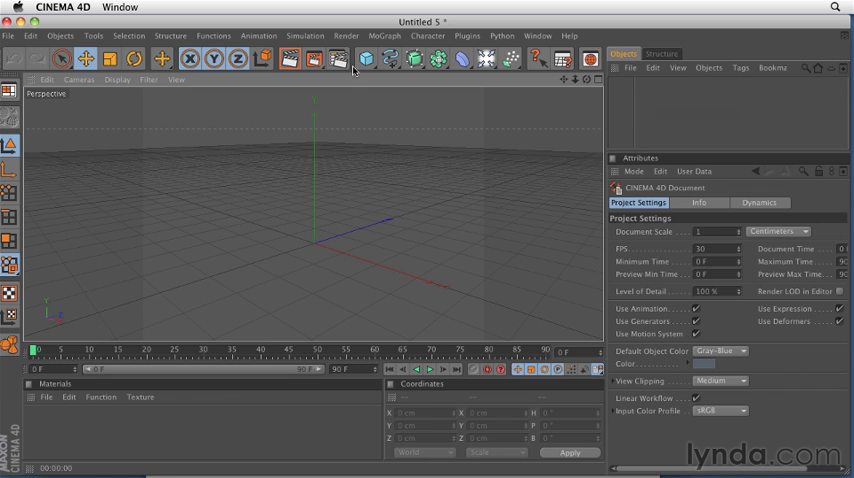
Add a Cube primitive and rename it 'super cube' in the Object Manager.
left_click(367, 58)
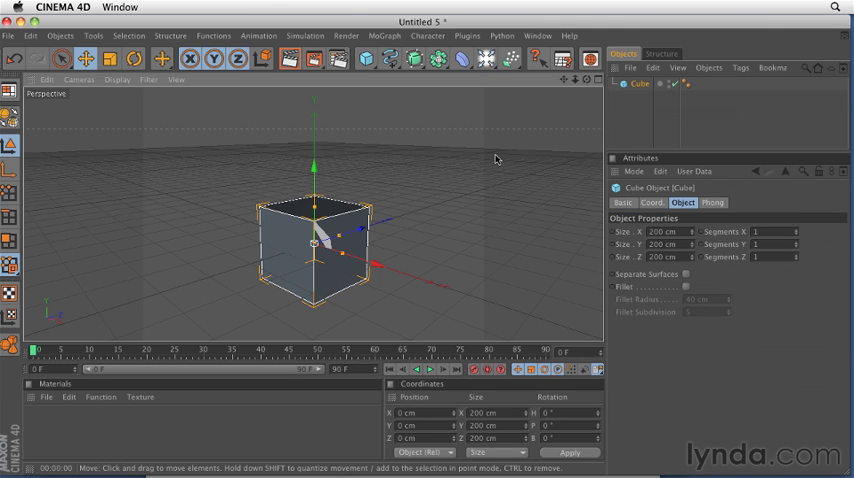
mouse_move(420, 228)
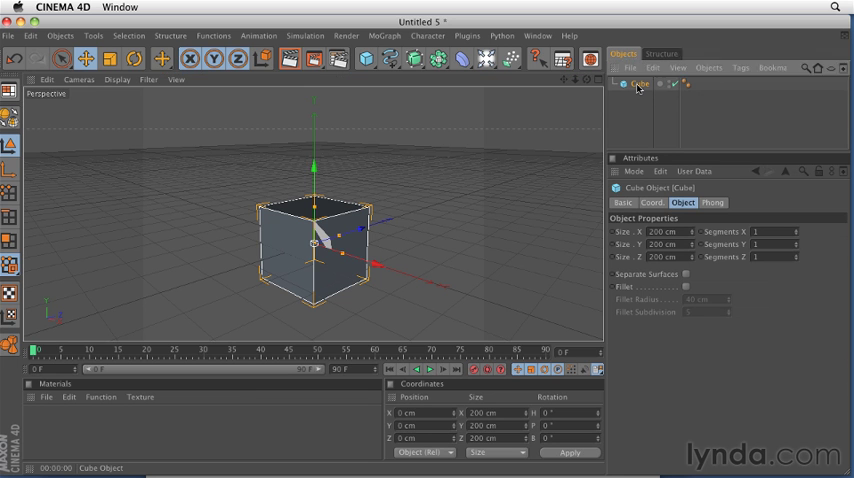
double_click(641, 84)
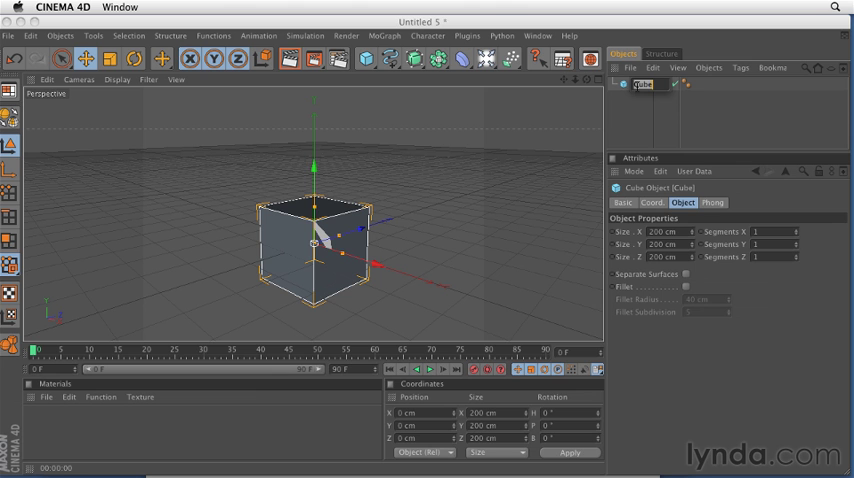
type("super c")
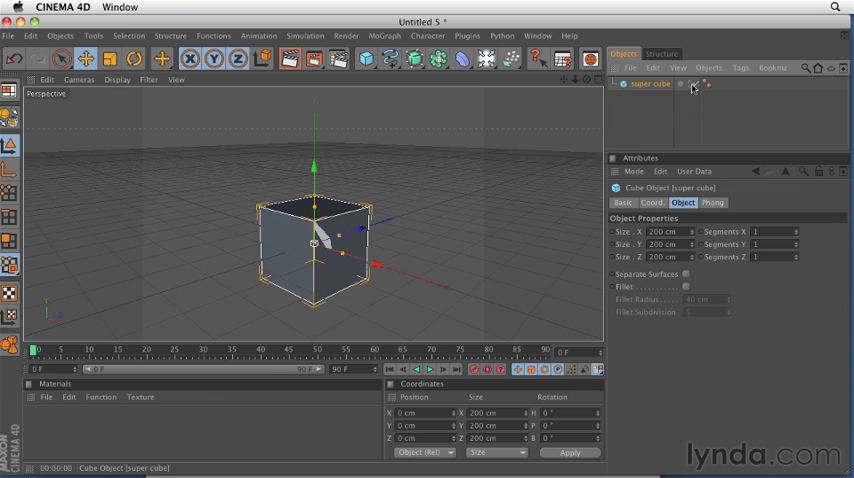
mouse_move(692, 89)
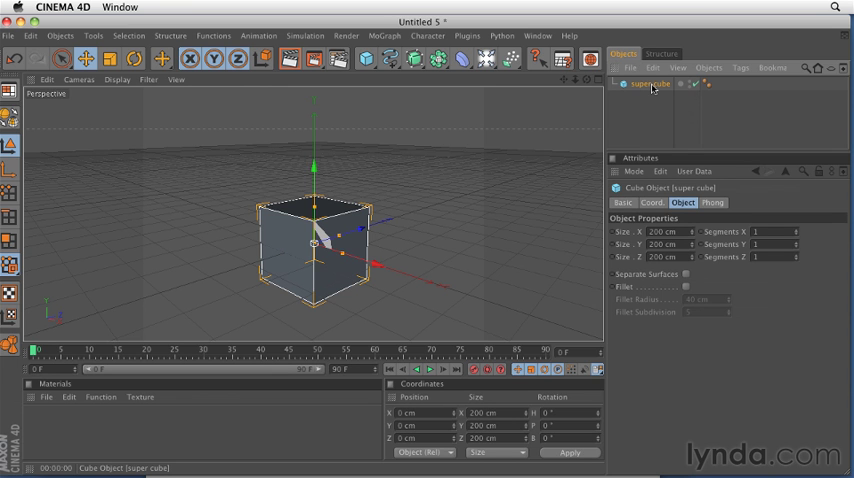
In the Basic tab, set Visible in Editor to Off and Visible in Renderer to On.
left_click(623, 202)
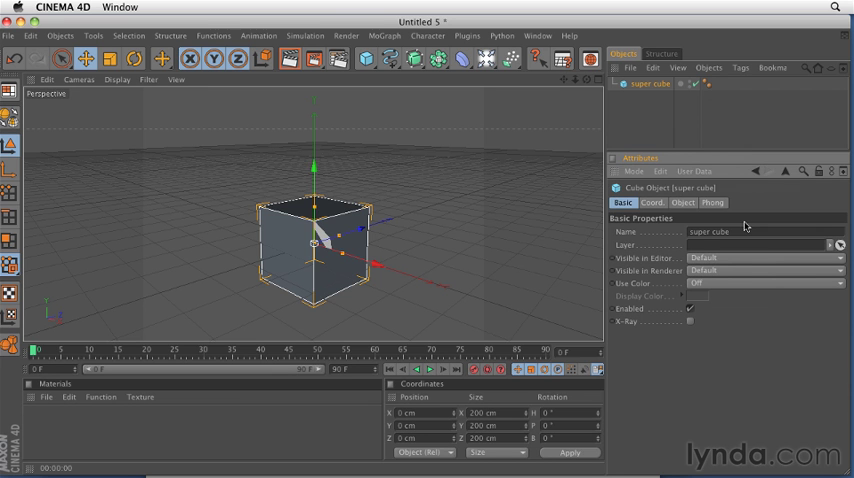
mouse_move(625, 249)
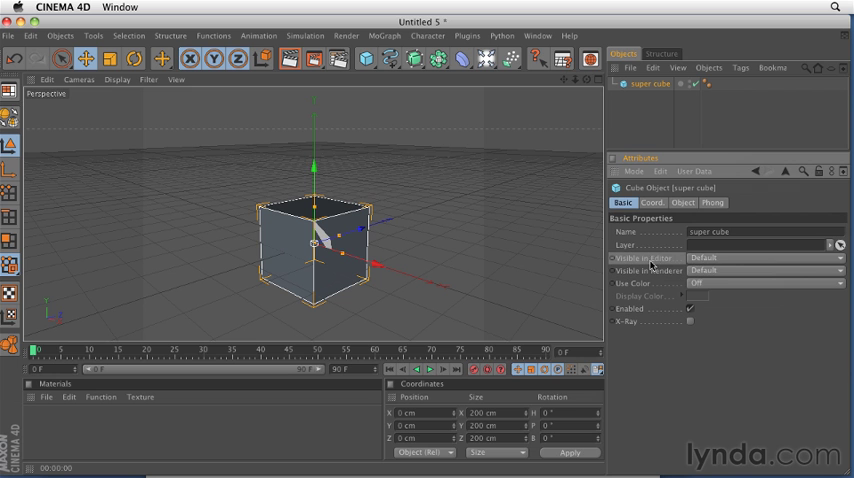
left_click(765, 283)
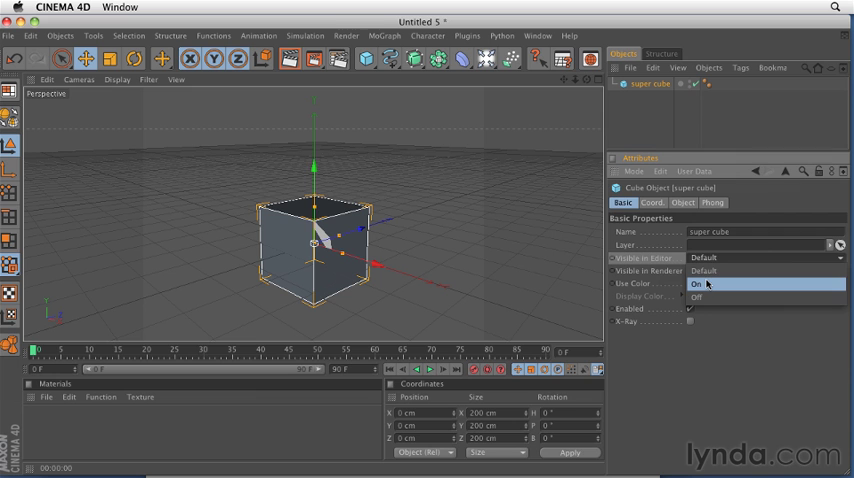
left_click(699, 284)
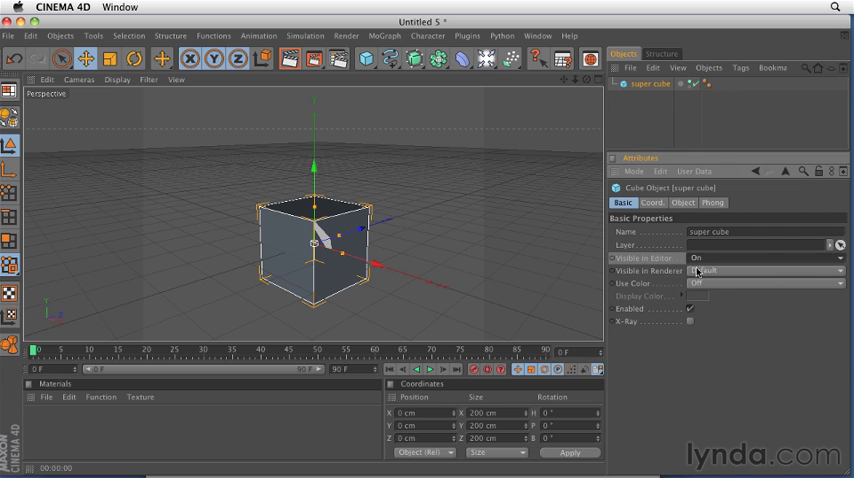
left_click(765, 257)
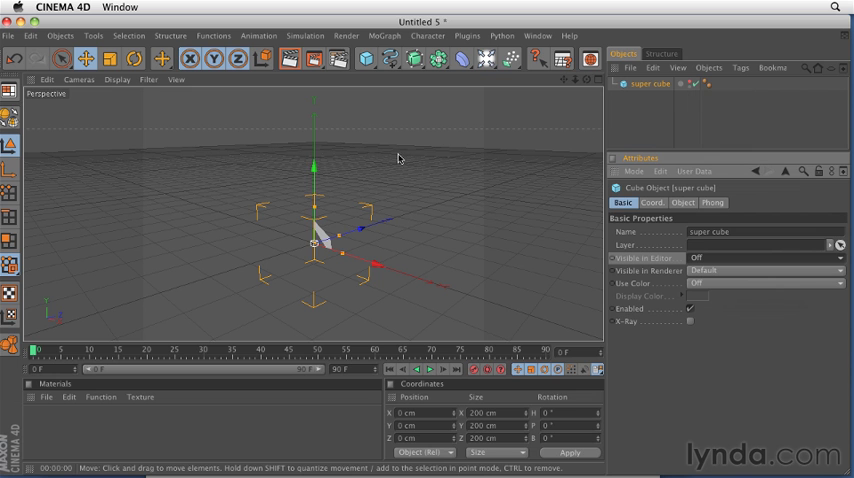
mouse_move(738, 259)
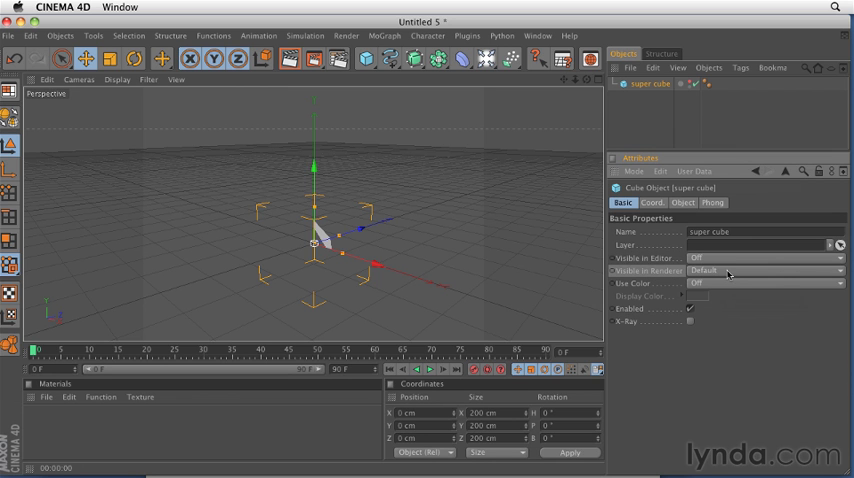
left_click(765, 270)
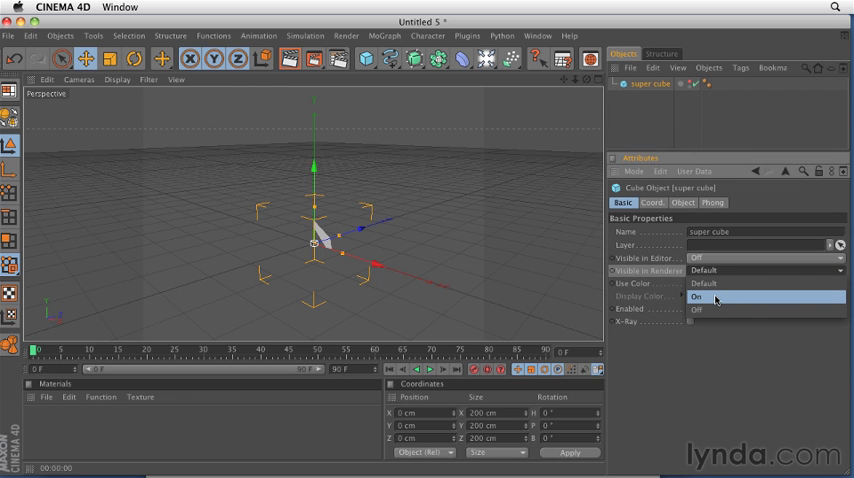
left_click(697, 297)
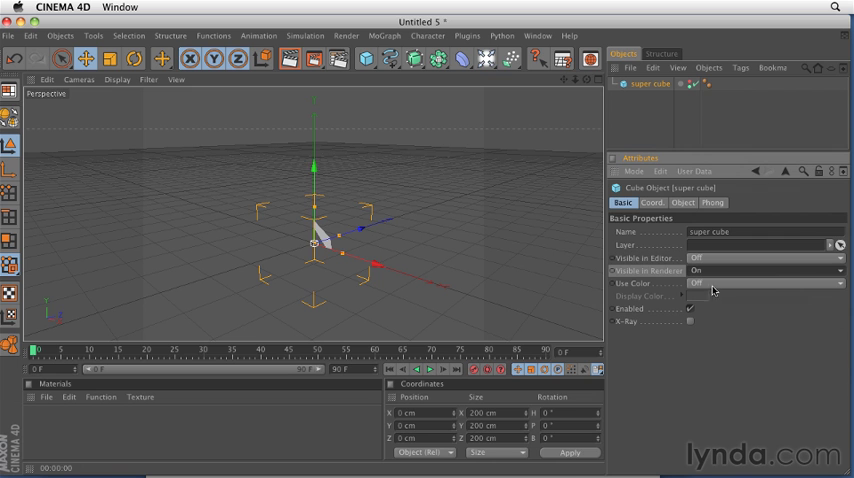
mouse_move(776, 282)
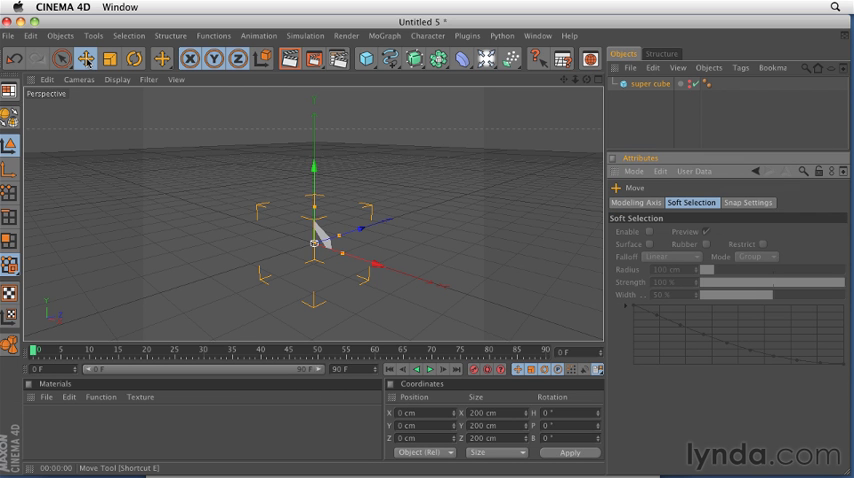
Select the super cube so the Attributes Manager shows its Basic tab.
left_click(62, 58)
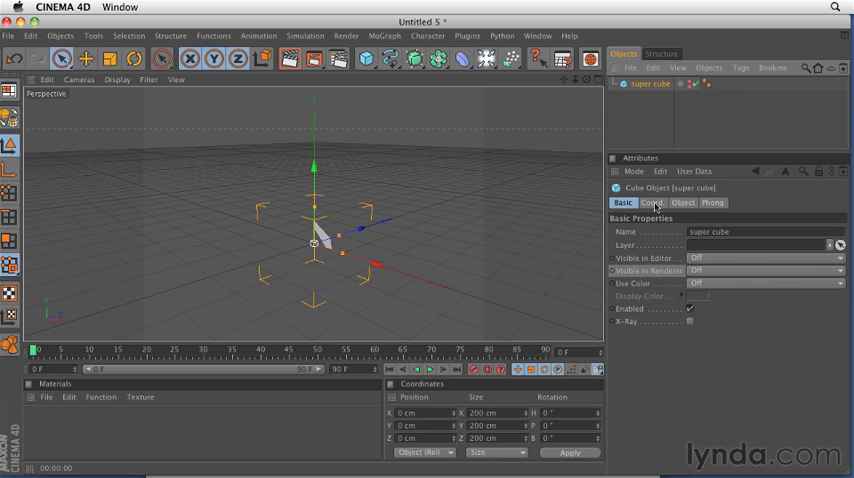
Show the Coord. tab with position 0, scale 1 and rotation 0.
left_click(651, 202)
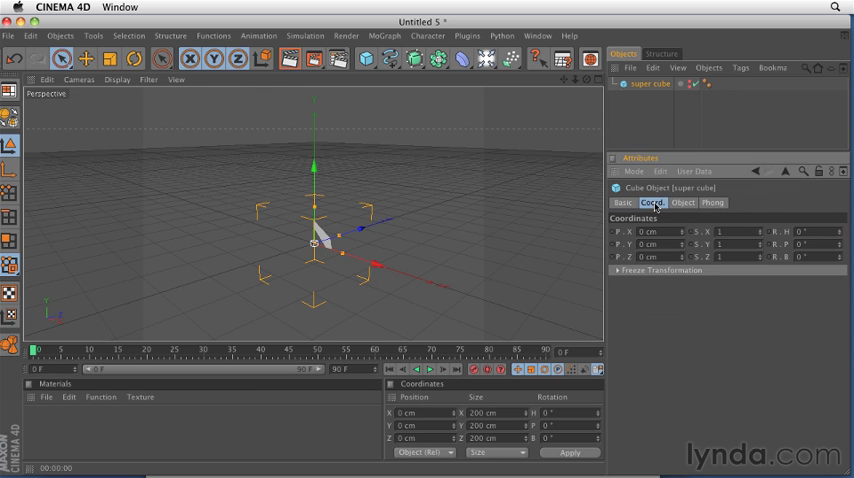
mouse_move(712, 263)
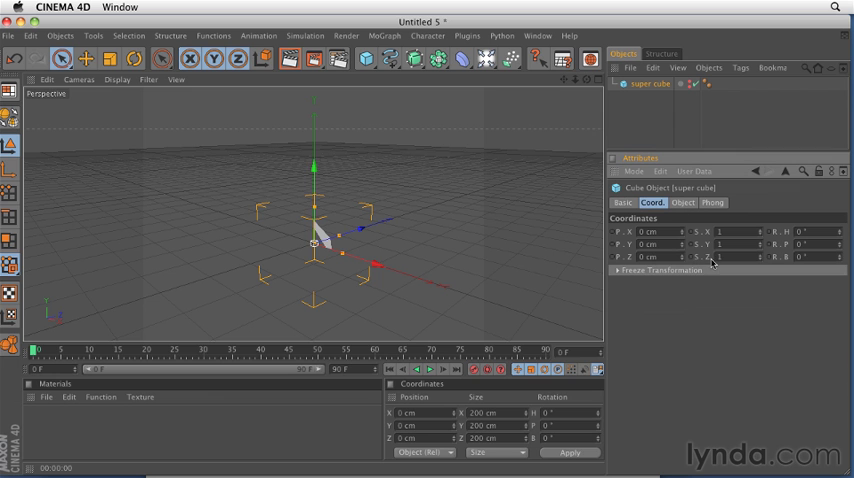
mouse_move(707, 263)
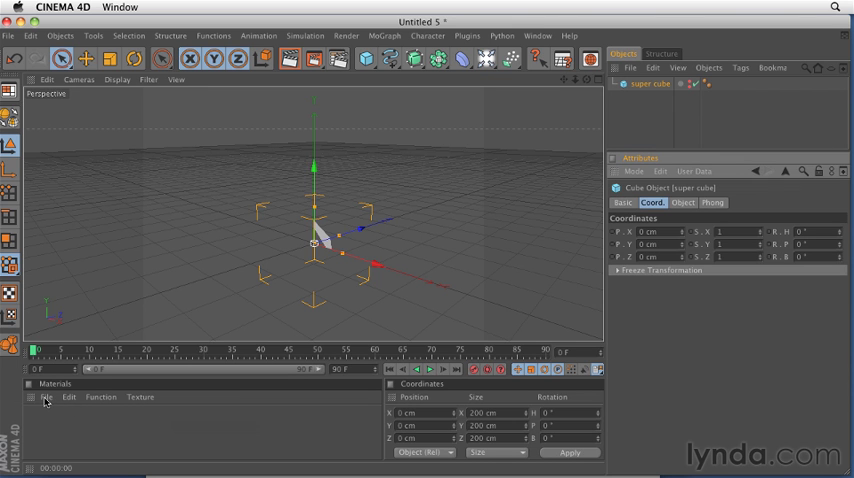
Add a new default material 'Mat' via the Material Manager's File > New Material.
left_click(46, 397)
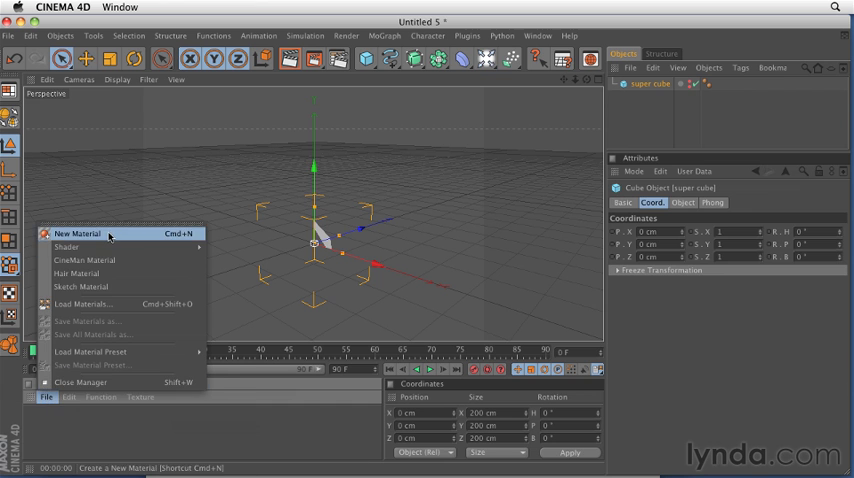
left_click(77, 233)
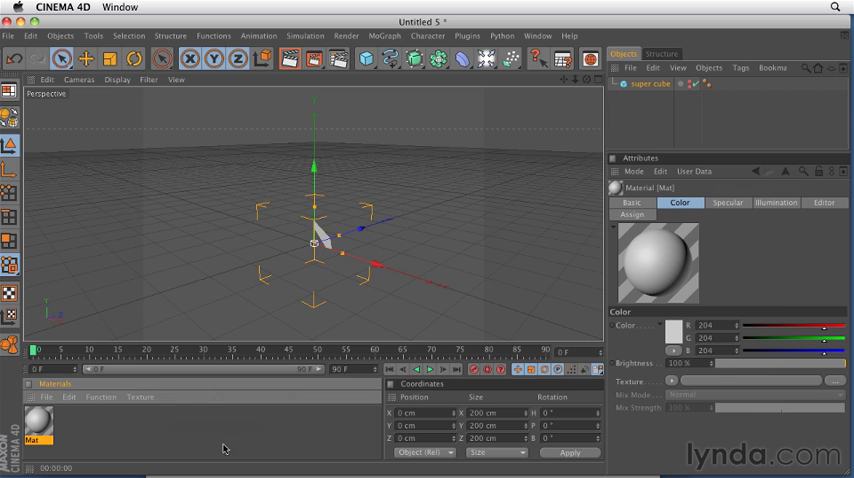
mouse_move(58, 355)
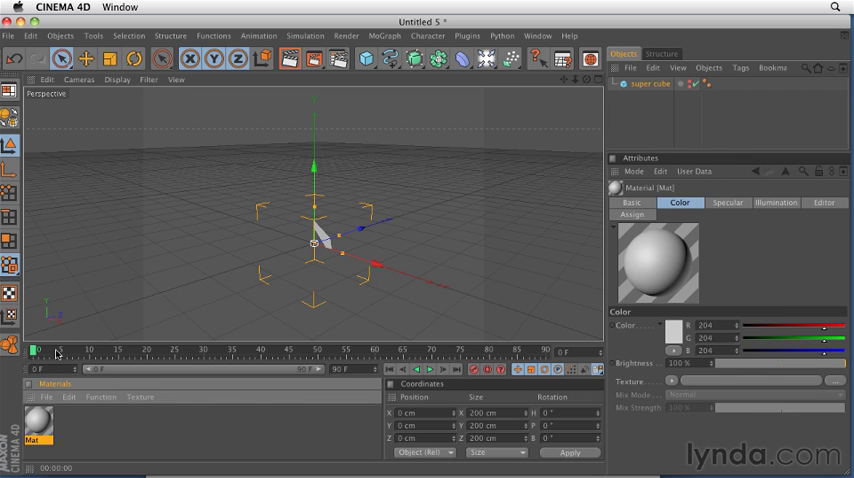
mouse_move(517, 355)
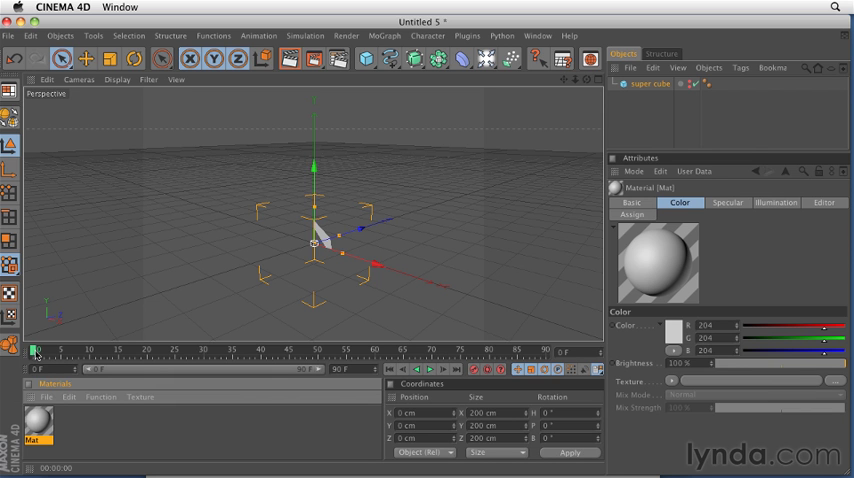
Scrub the time slider to frame 25, then on to frame 35.
left_click_drag(38, 350, 183, 350)
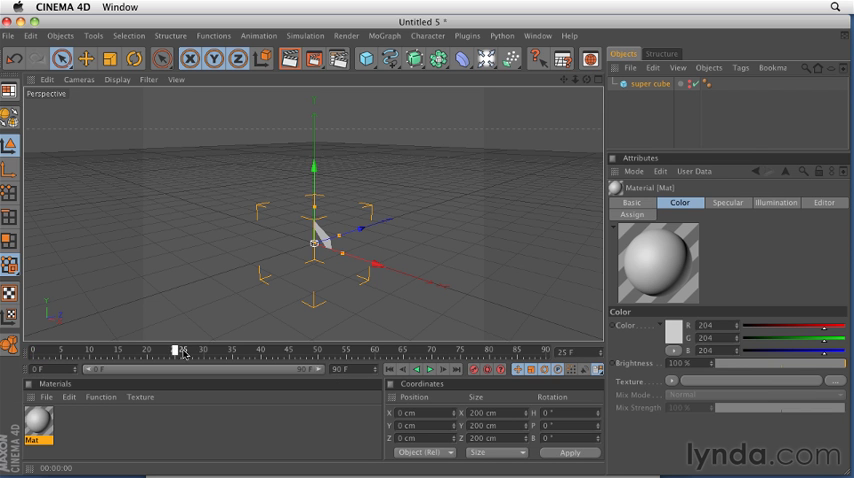
left_click_drag(184, 350, 354, 350)
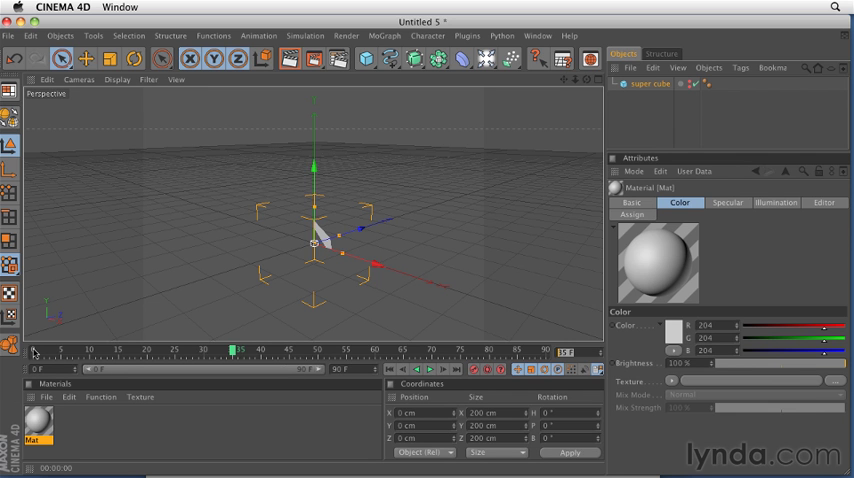
mouse_move(532, 353)
type("58")
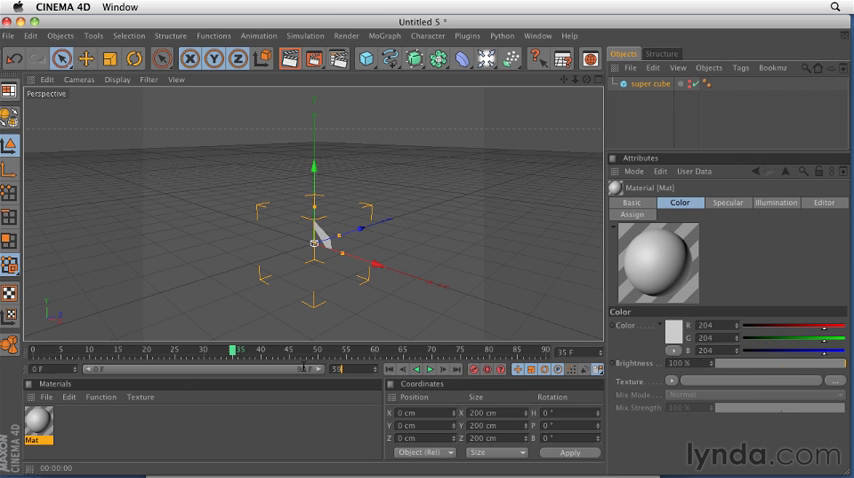
Drag the preview range end slider so the timeline stops at frame 59.
left_click_drag(235, 350, 343, 350)
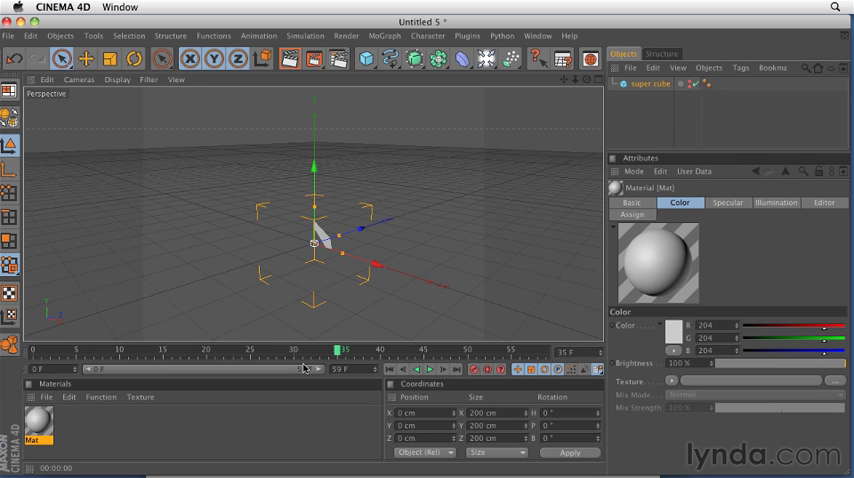
mouse_move(301, 361)
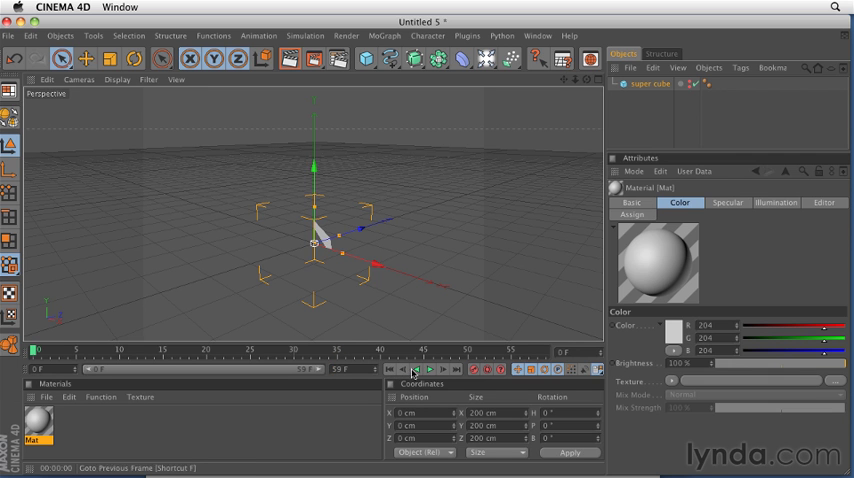
Play the animation forwards, then backwards, then forwards to finish on frame 59.
left_click(429, 369)
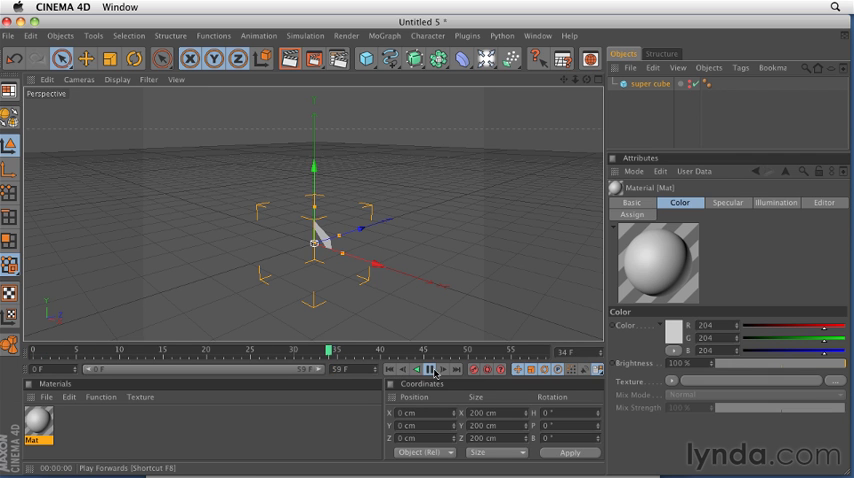
left_click(416, 369)
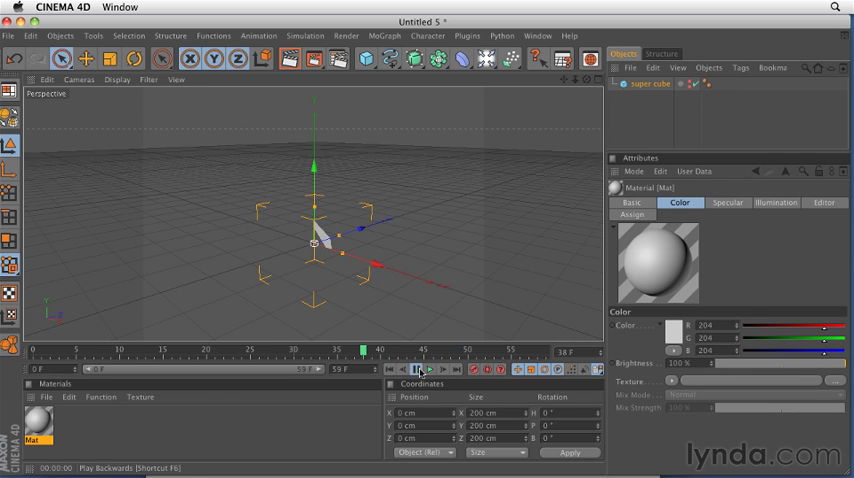
left_click(427, 369)
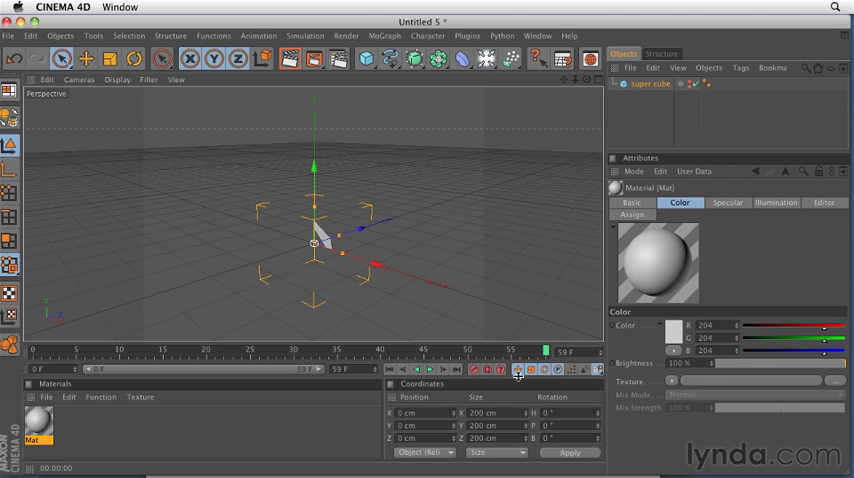
mouse_move(90, 358)
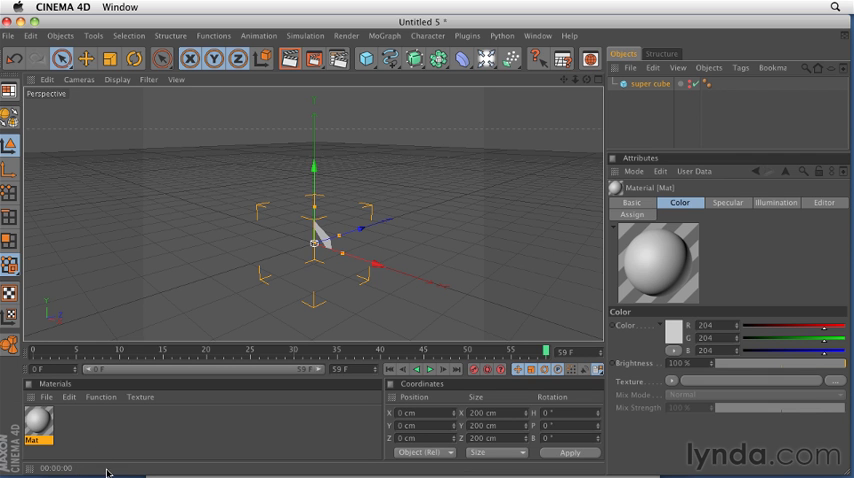
mouse_move(68, 470)
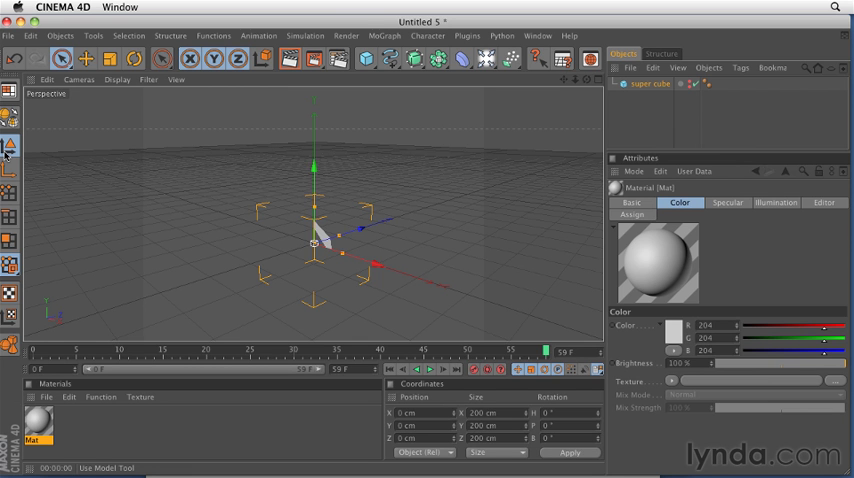
mouse_move(7, 152)
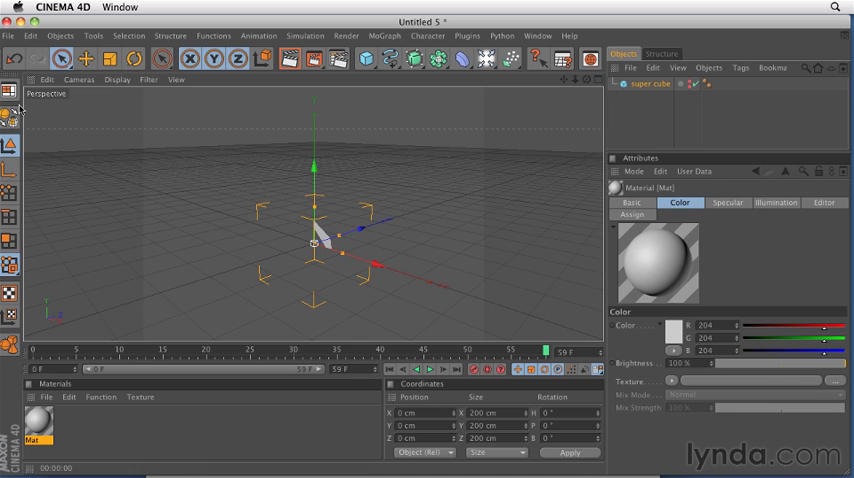
mouse_move(10, 118)
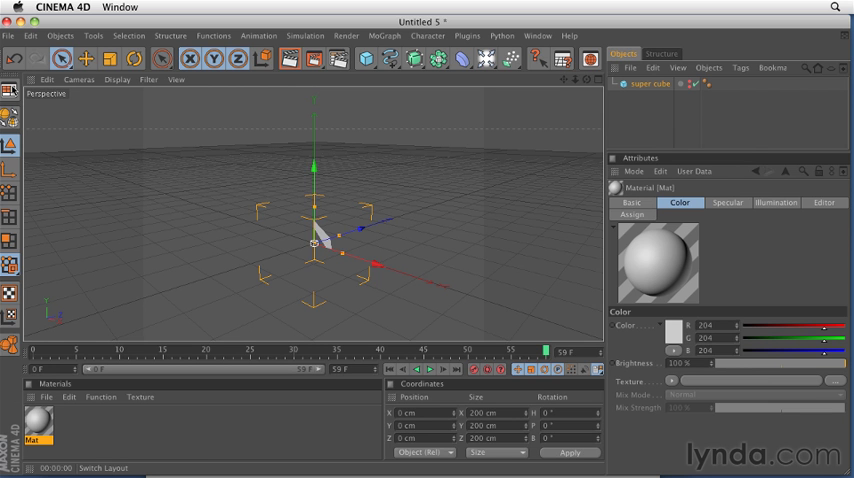
Pick the Animation layout from the layout switcher at the top of the left palette.
left_click(10, 90)
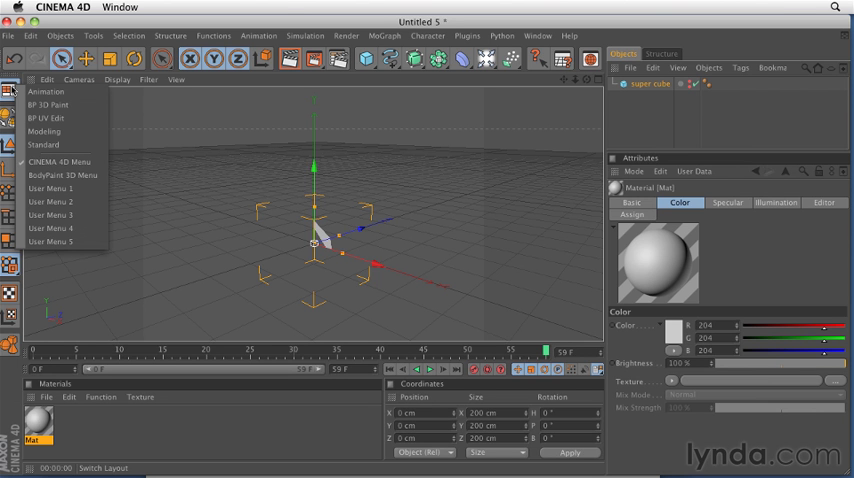
mouse_move(46, 91)
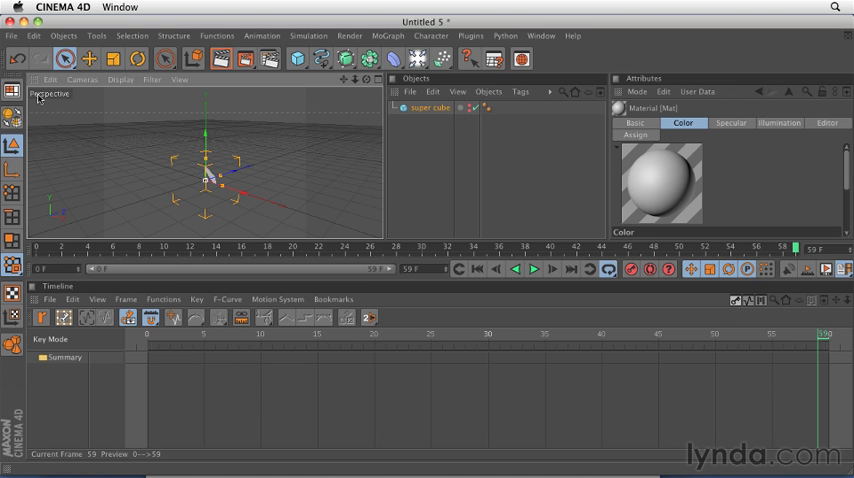
left_click(9, 91)
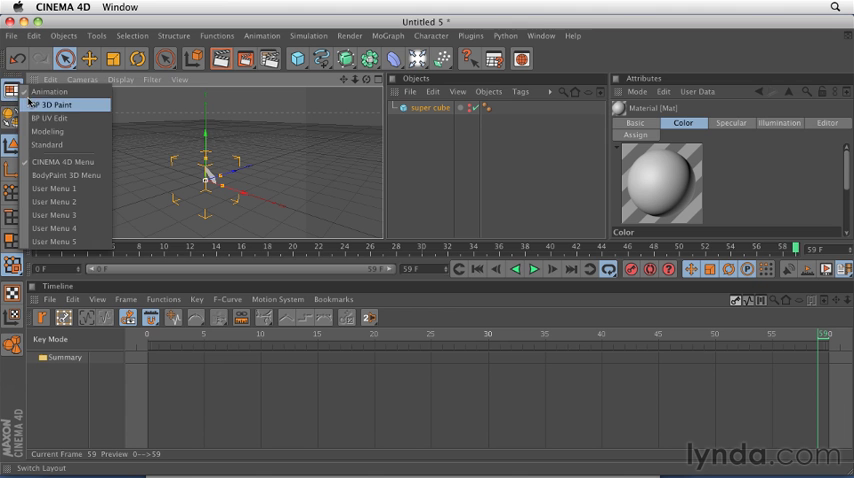